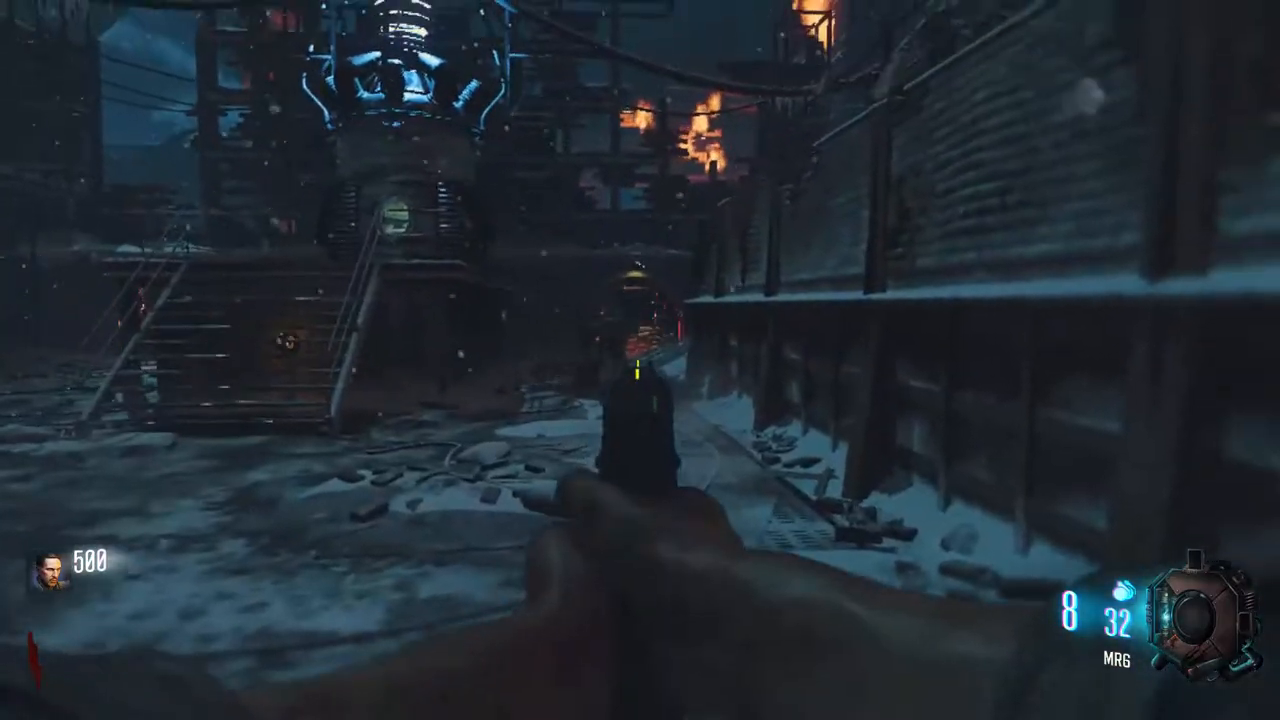
- Toggle the Steam overlay and return to the Zombies match paused at 500 points
{"action": "key", "text": "Shift+Tab"}
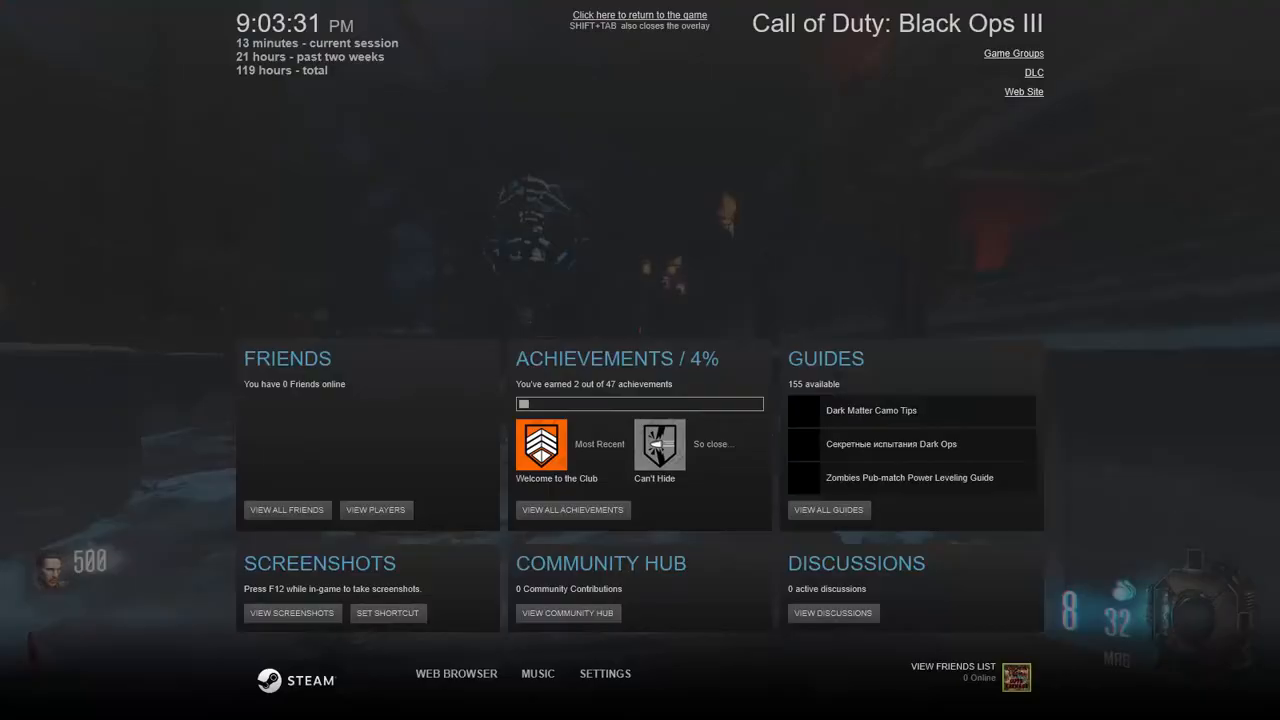
{"action": "left_click", "coordinate": [642, 12]}
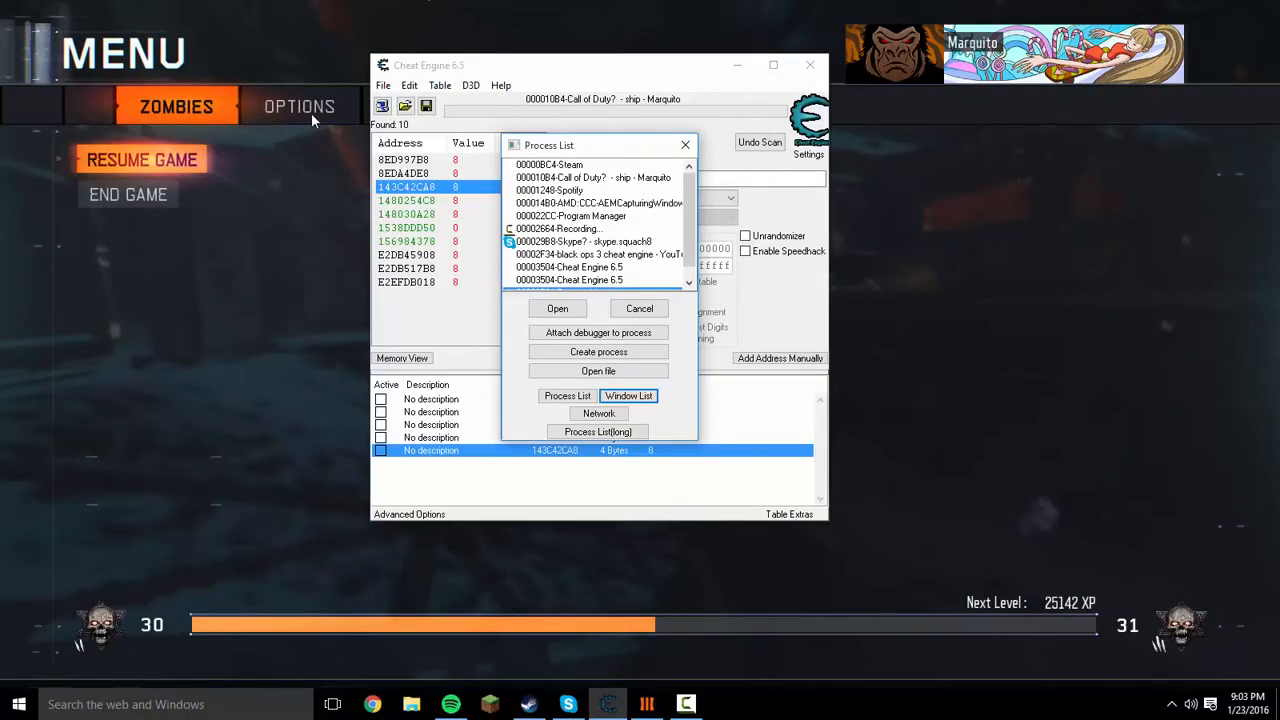
{"action": "mouse_move", "coordinate": [306, 374]}
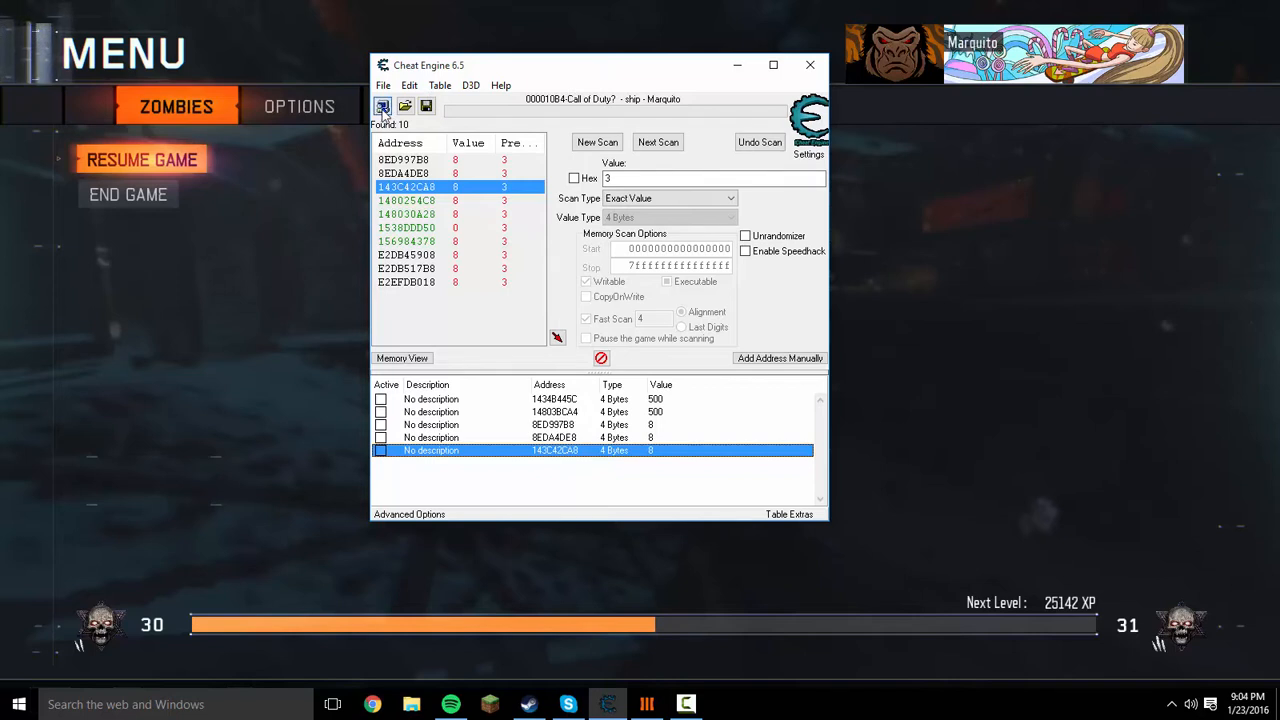
- Attach Cheat Engine to the BlackOps3.exe process from the Process List
{"action": "left_click", "coordinate": [380, 104]}
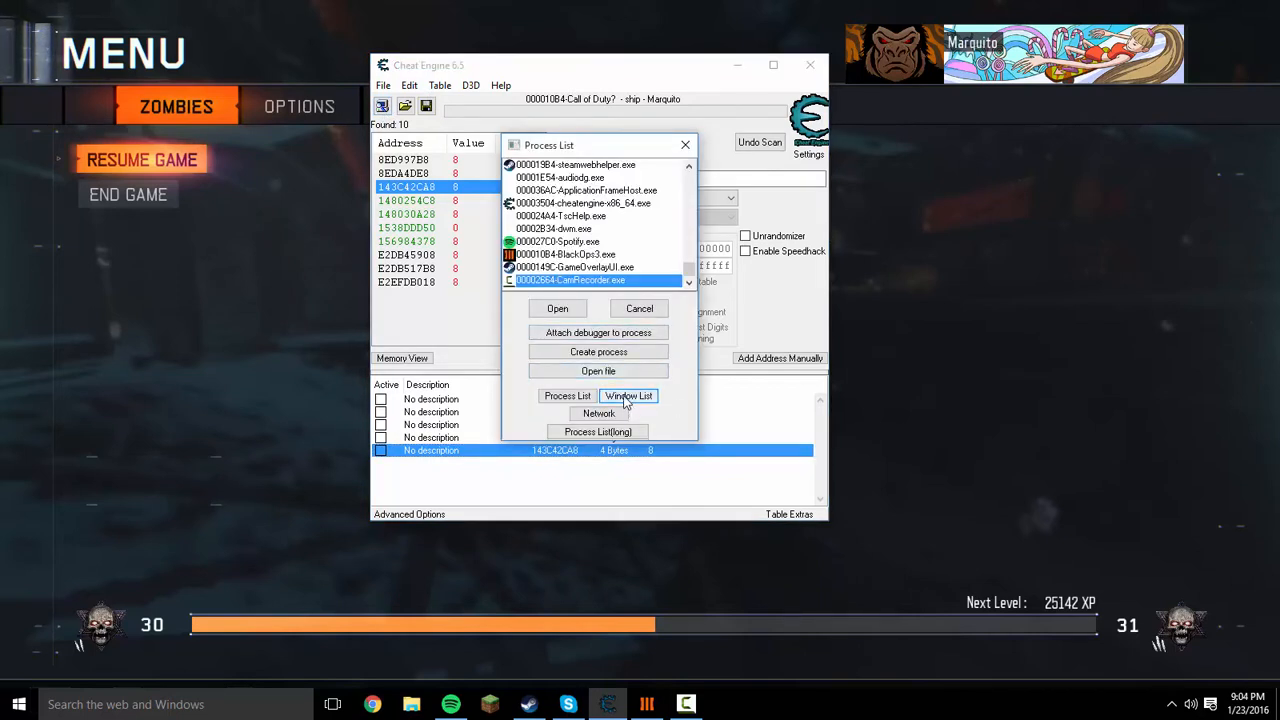
{"action": "left_click", "coordinate": [628, 396]}
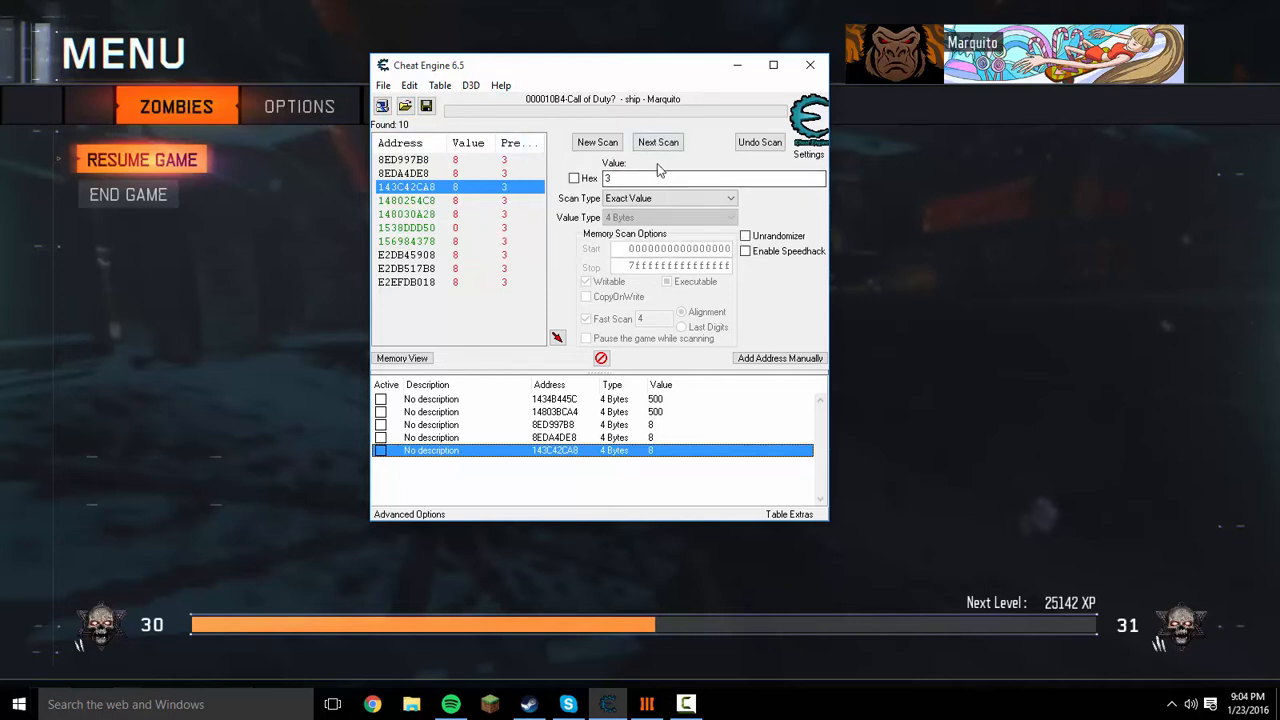
- Run a new exact-value 4-byte first scan for 500
{"action": "left_click", "coordinate": [596, 140]}
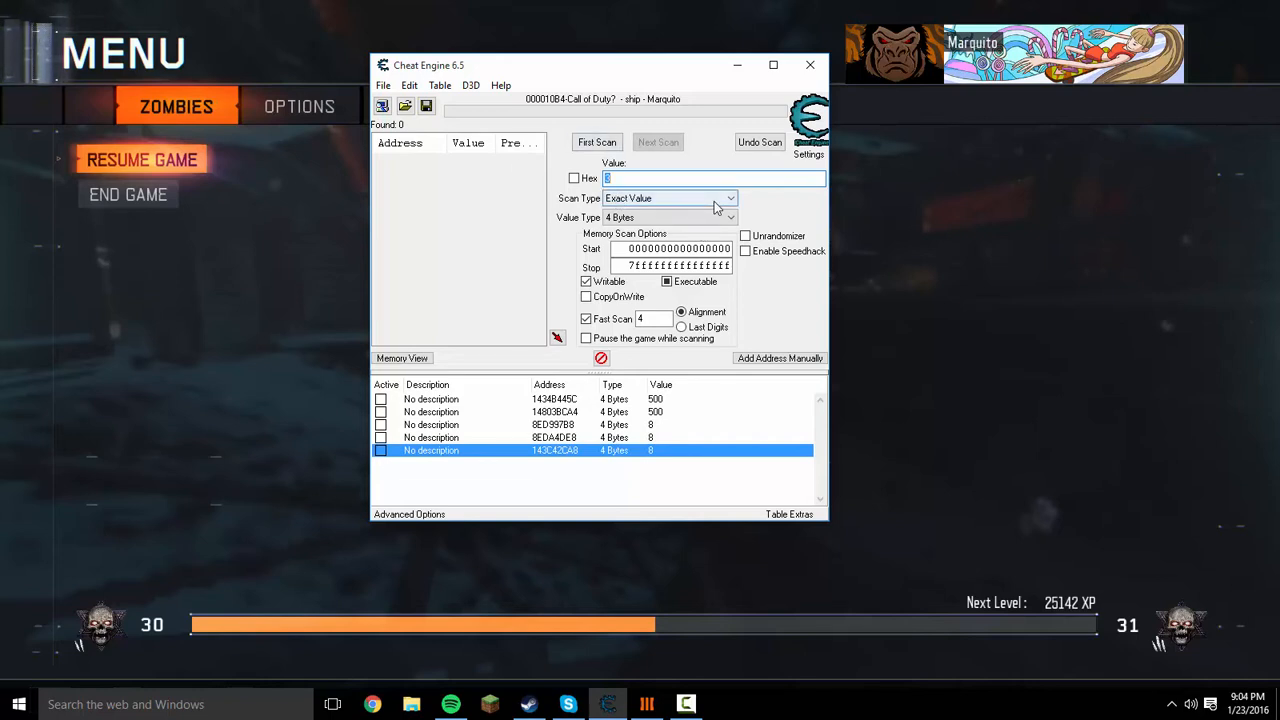
{"action": "type", "text": "500"}
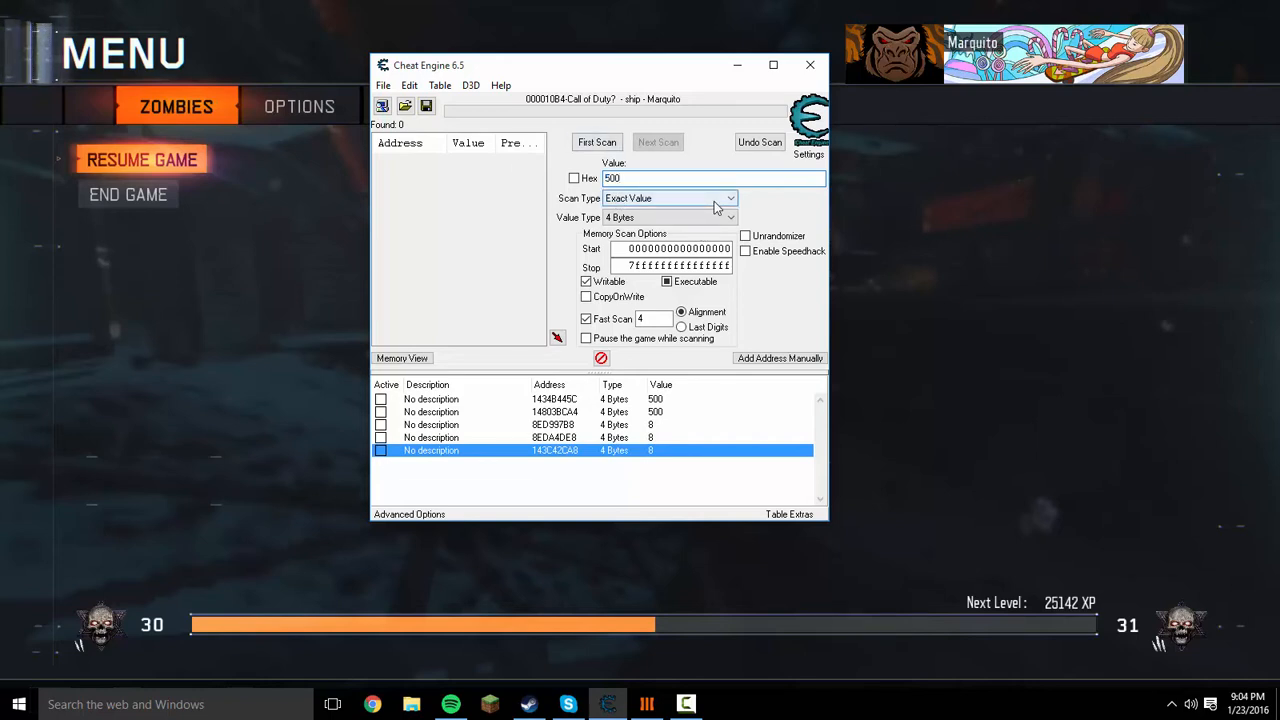
{"action": "left_click", "coordinate": [596, 142]}
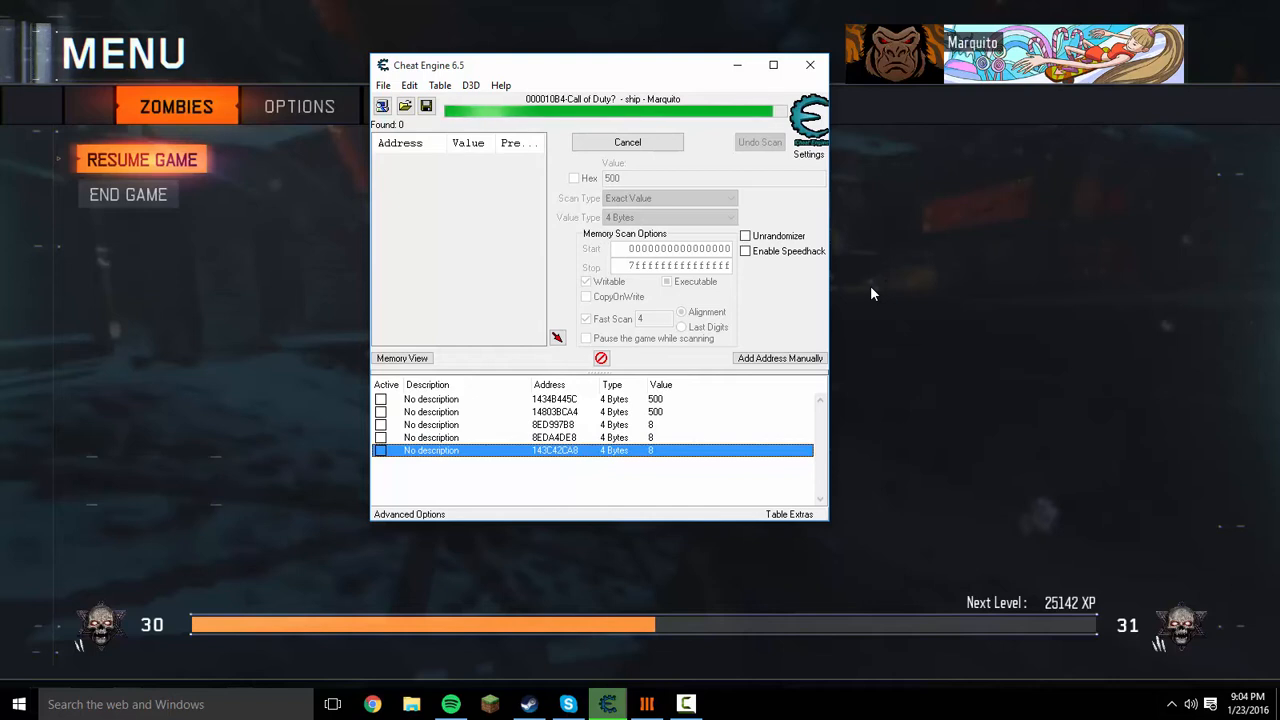
{"action": "mouse_move", "coordinate": [858, 236]}
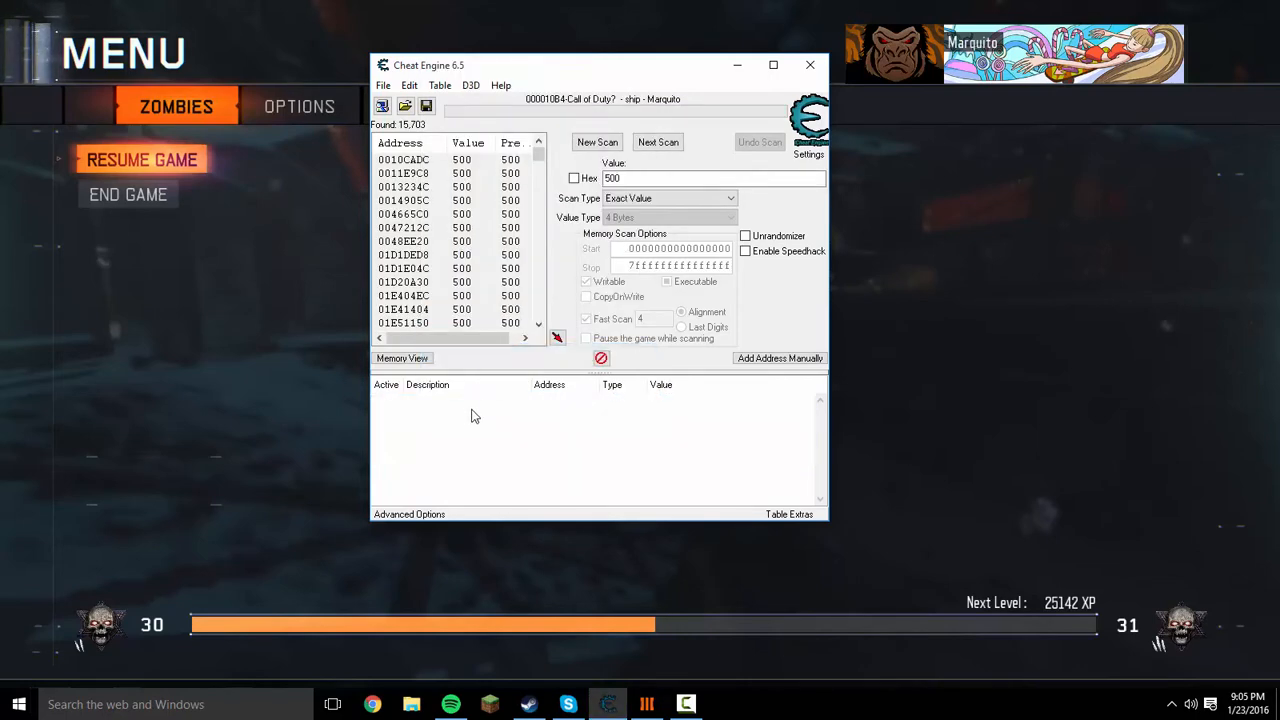
{"action": "mouse_move", "coordinate": [588, 172]}
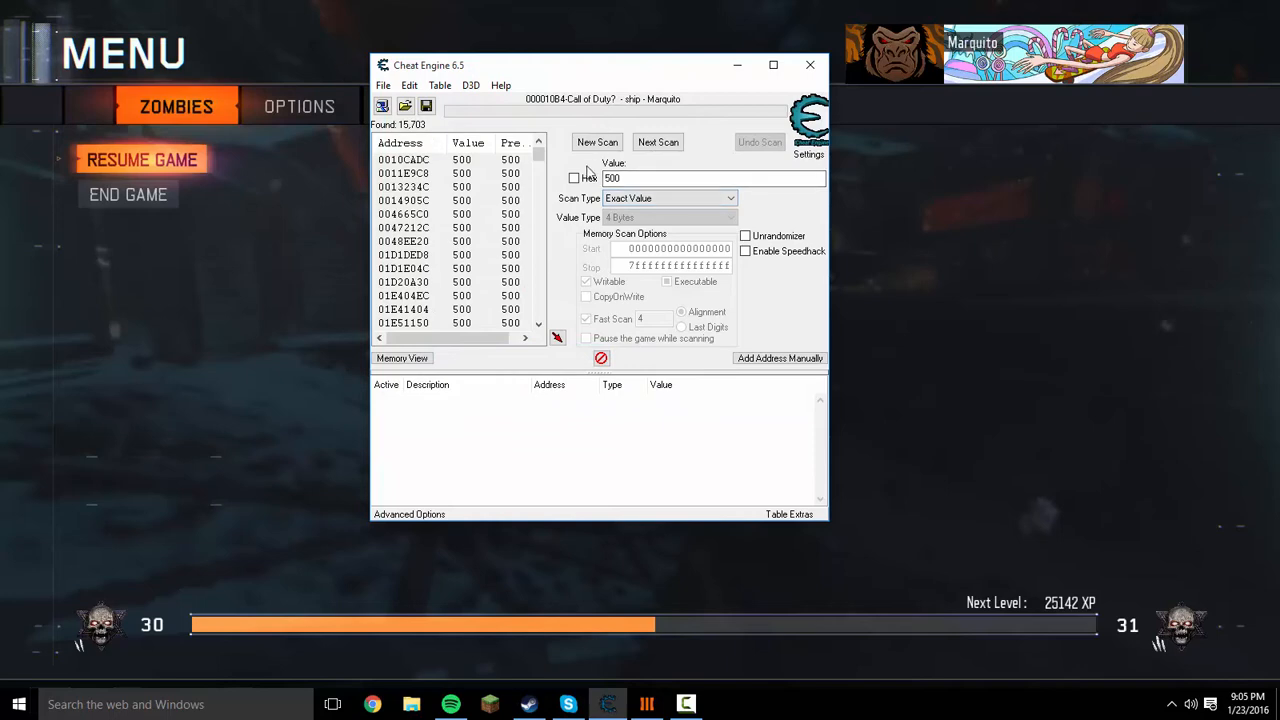
{"action": "mouse_move", "coordinate": [484, 180]}
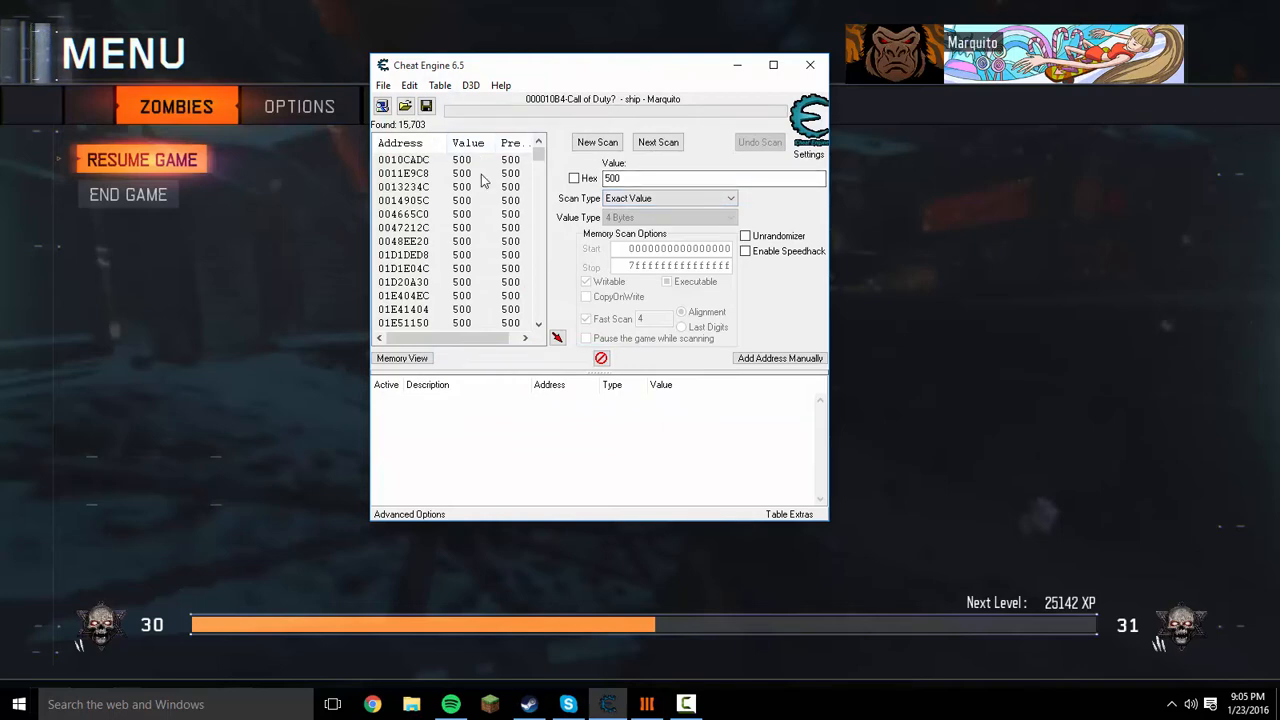
- Resume the match, earn points up to 510 and pause again
{"action": "left_click", "coordinate": [808, 64]}
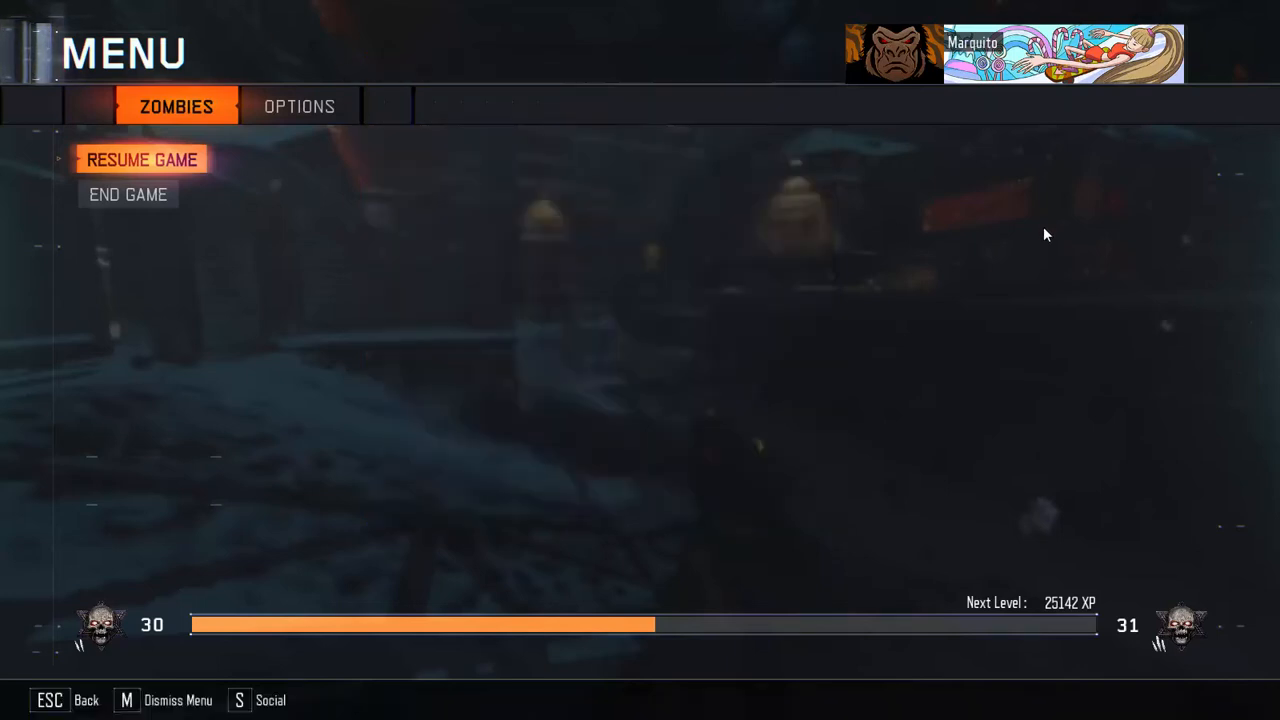
{"action": "left_click", "coordinate": [140, 160]}
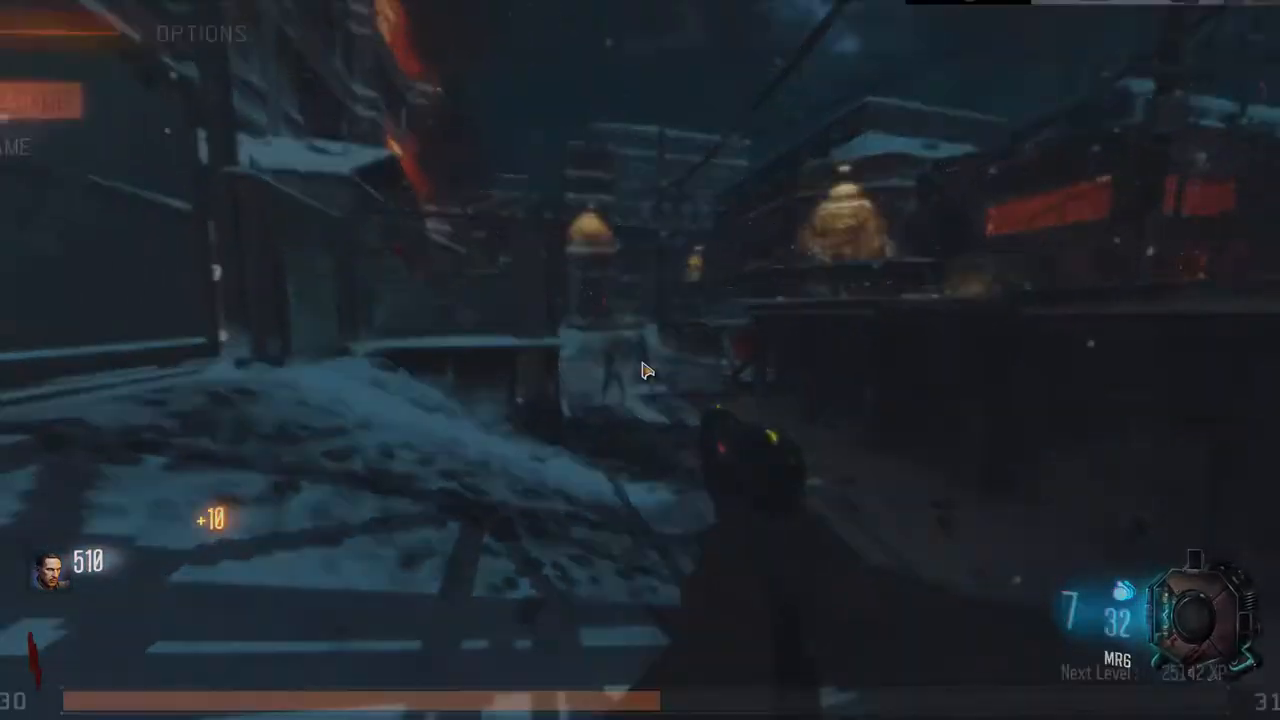
{"action": "key", "text": "Escape"}
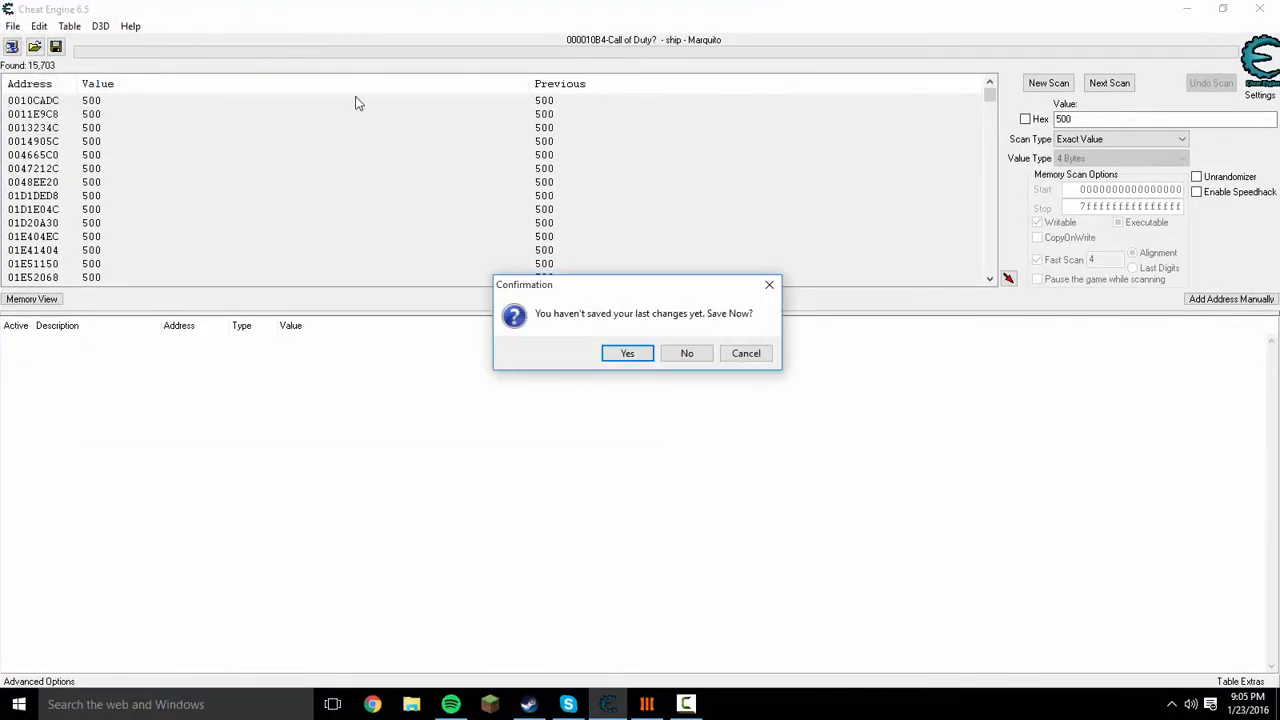
- Decline saving, then next-scan for 510, 520 and 530, leaving 10 addresses
{"action": "left_click", "coordinate": [686, 352]}
{"action": "type", "text": "5"}
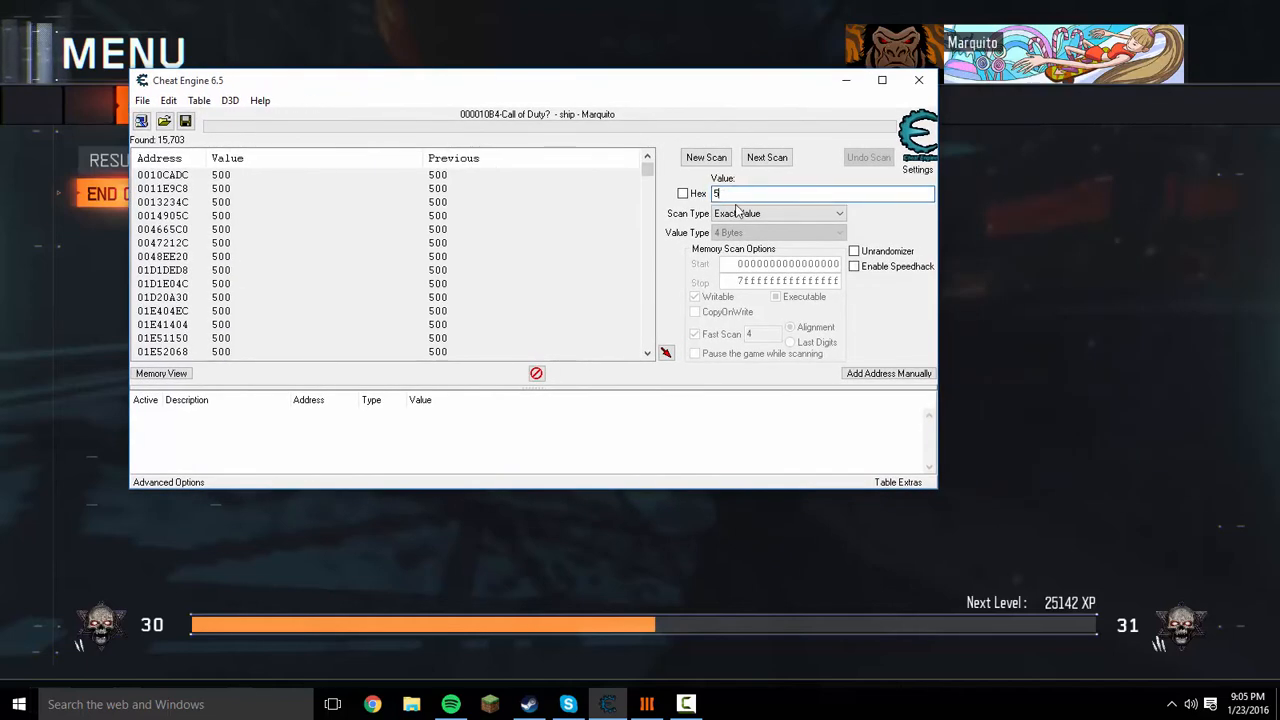
{"action": "type", "text": "10"}
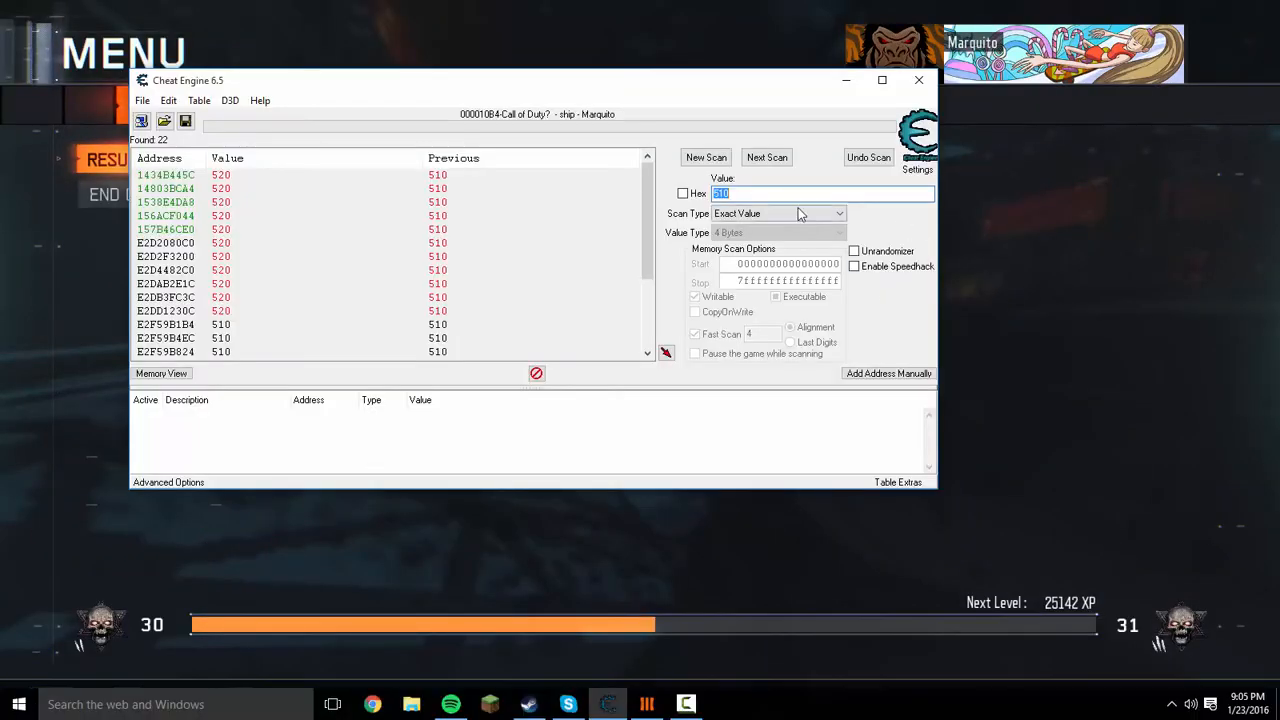
{"action": "type", "text": "520"}
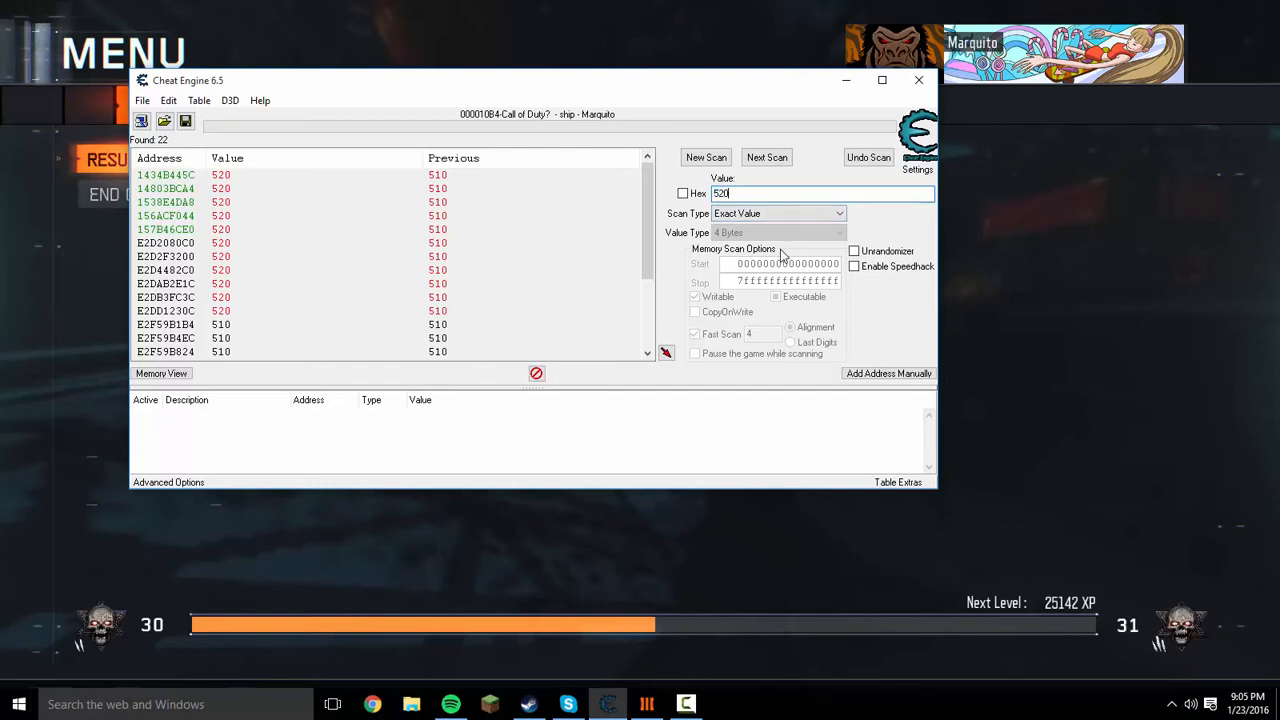
{"action": "left_click", "coordinate": [766, 156]}
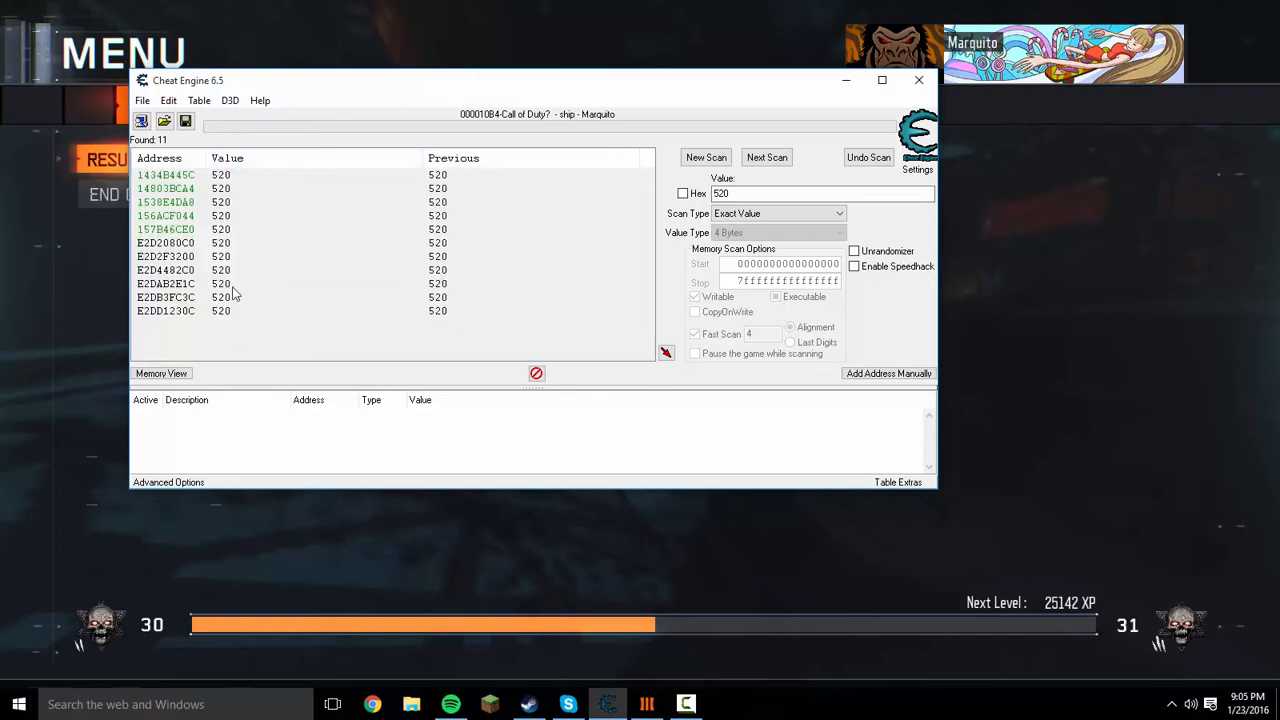
{"action": "mouse_move", "coordinate": [358, 190]}
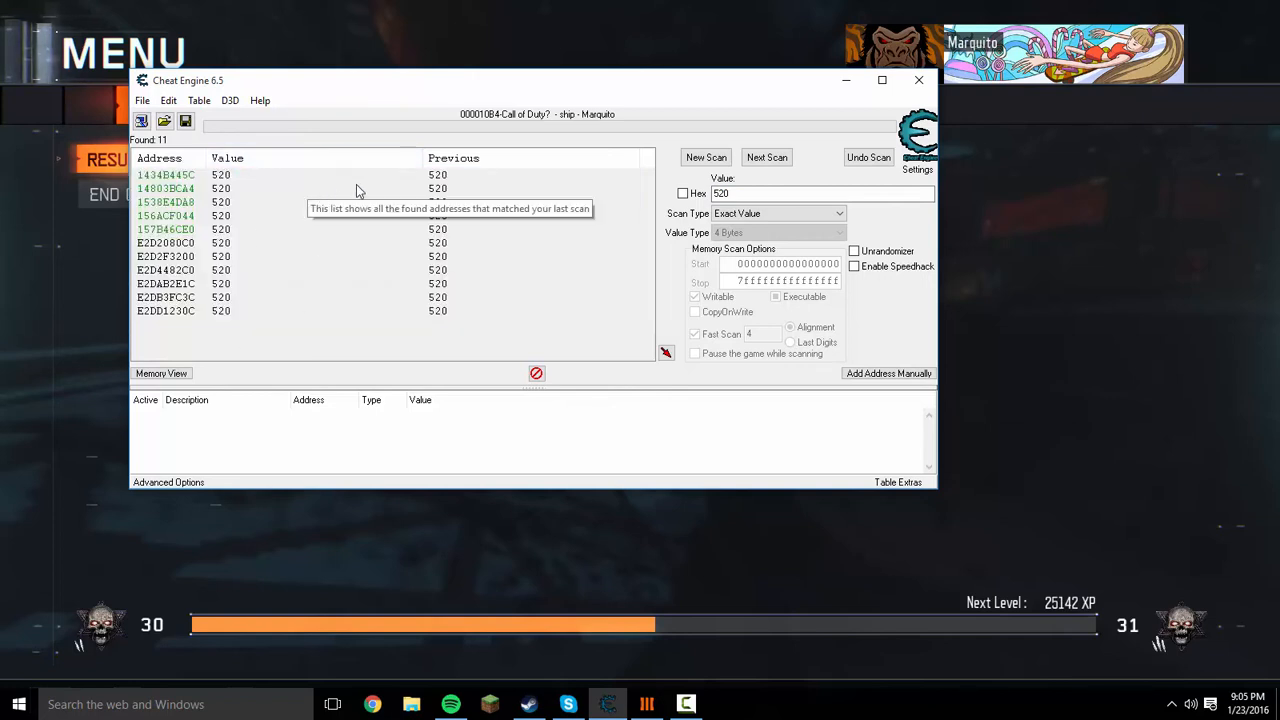
{"action": "mouse_move", "coordinate": [450, 196]}
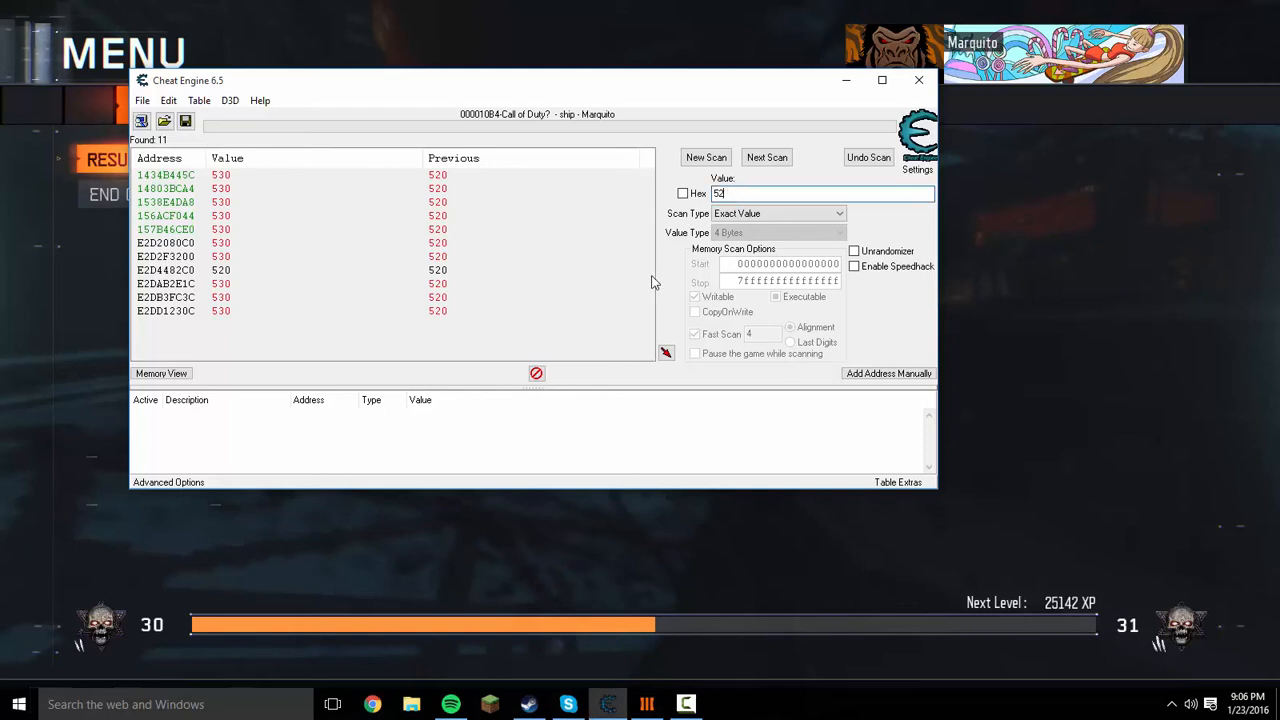
{"action": "left_click", "coordinate": [766, 156]}
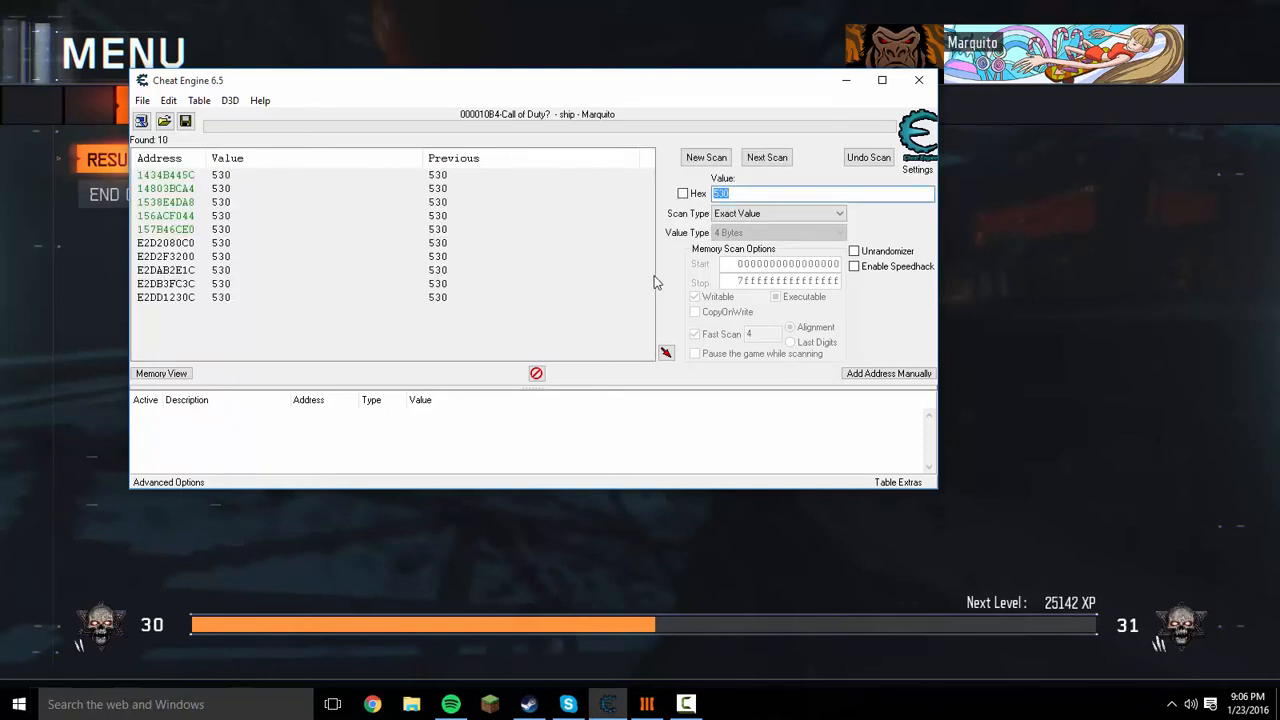
{"action": "mouse_move", "coordinate": [458, 192]}
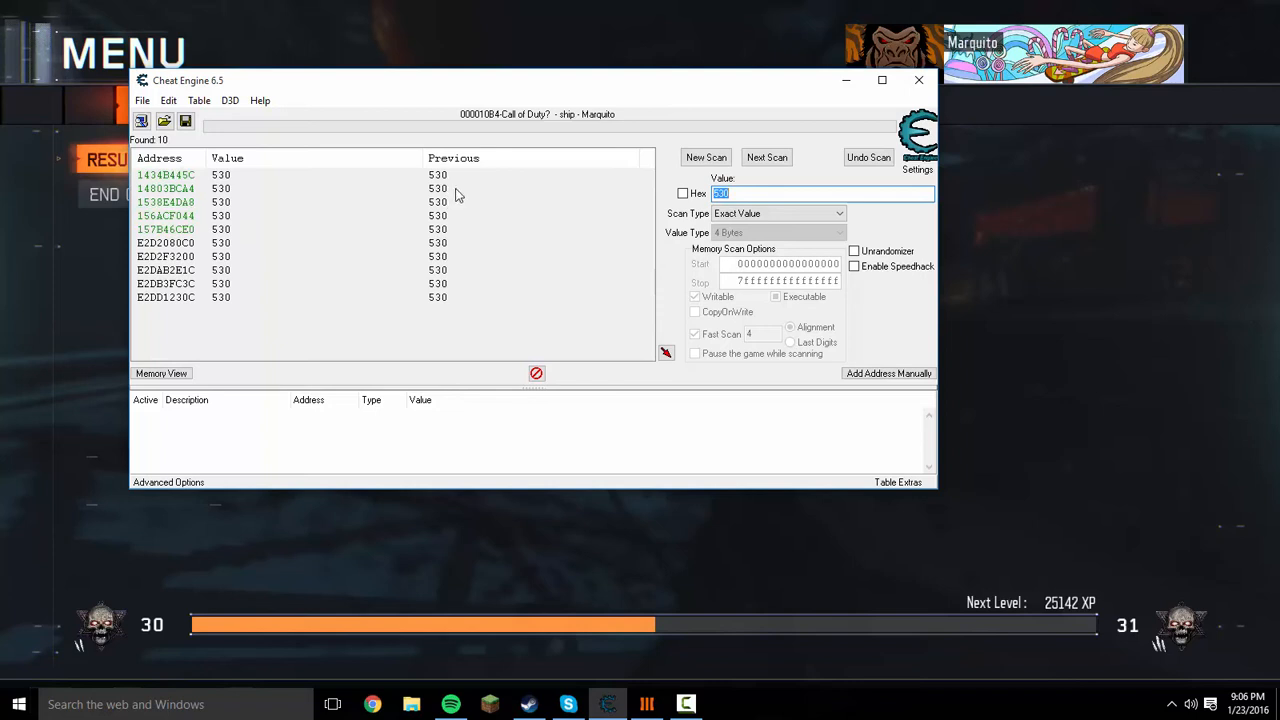
- Add address 14603BCA4 to the table and set its value to 99999
{"action": "double_click", "coordinate": [164, 188]}
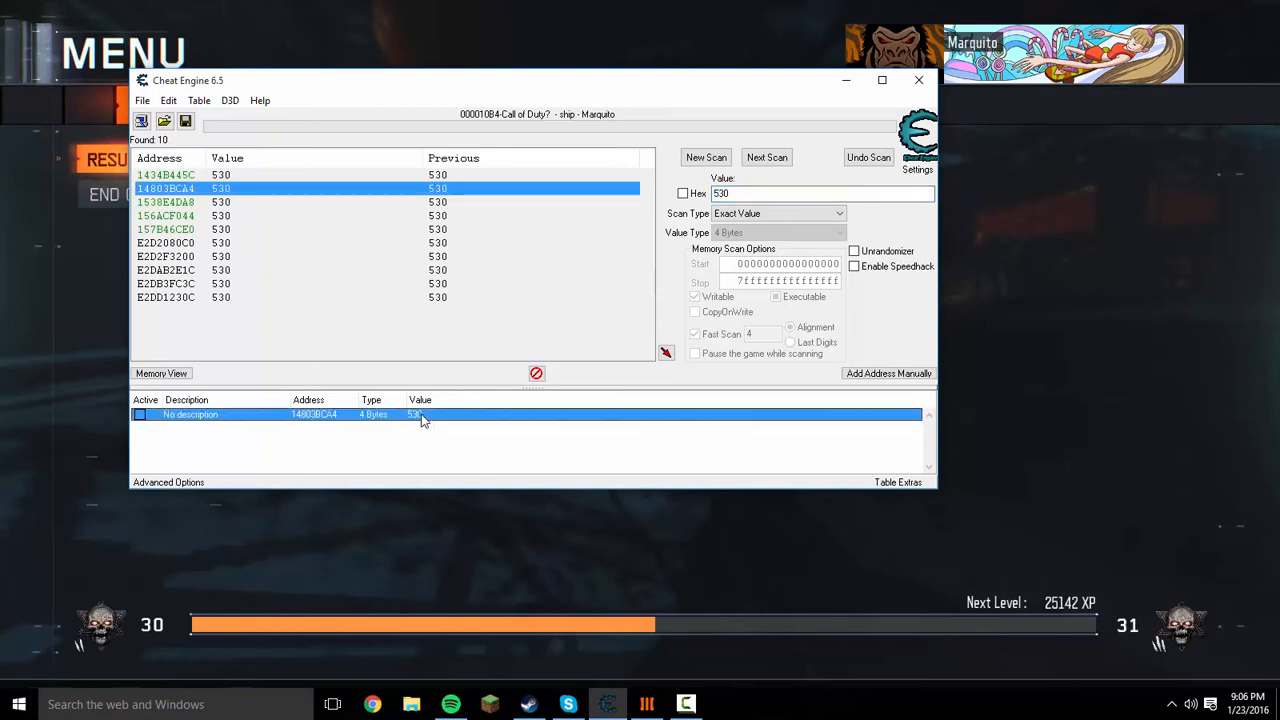
{"action": "double_click", "coordinate": [420, 414]}
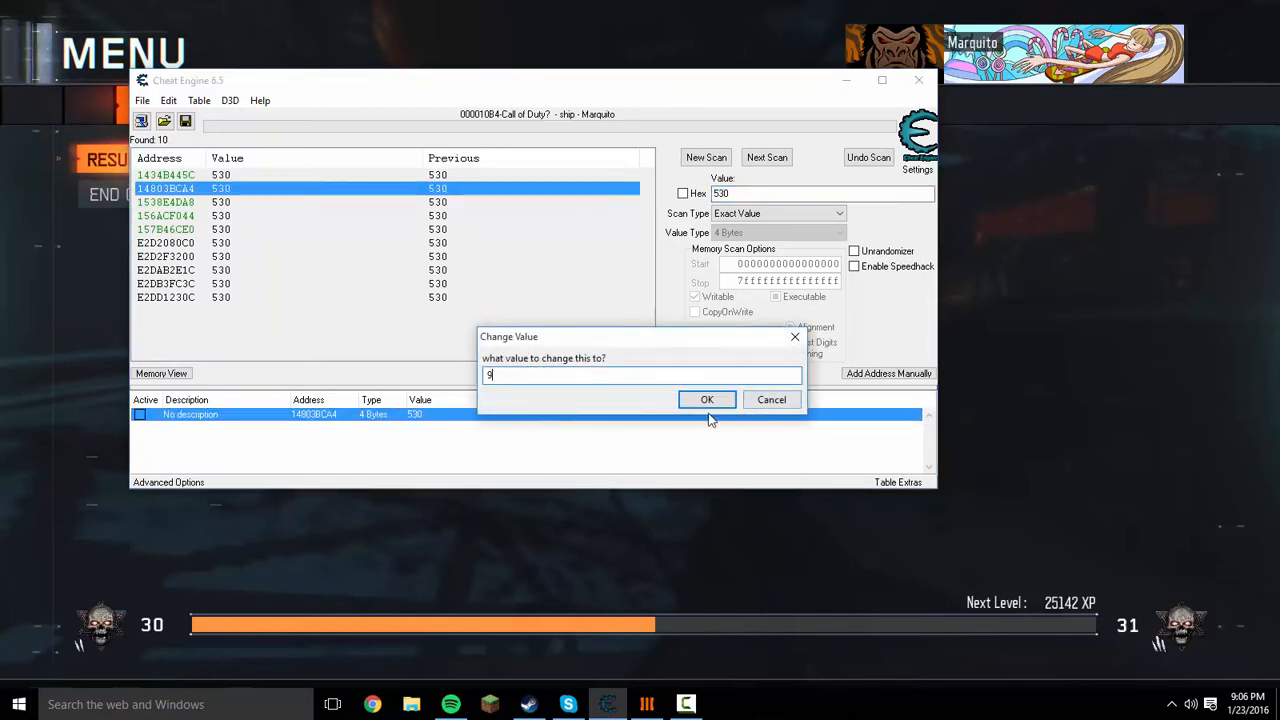
{"action": "left_click", "coordinate": [708, 400]}
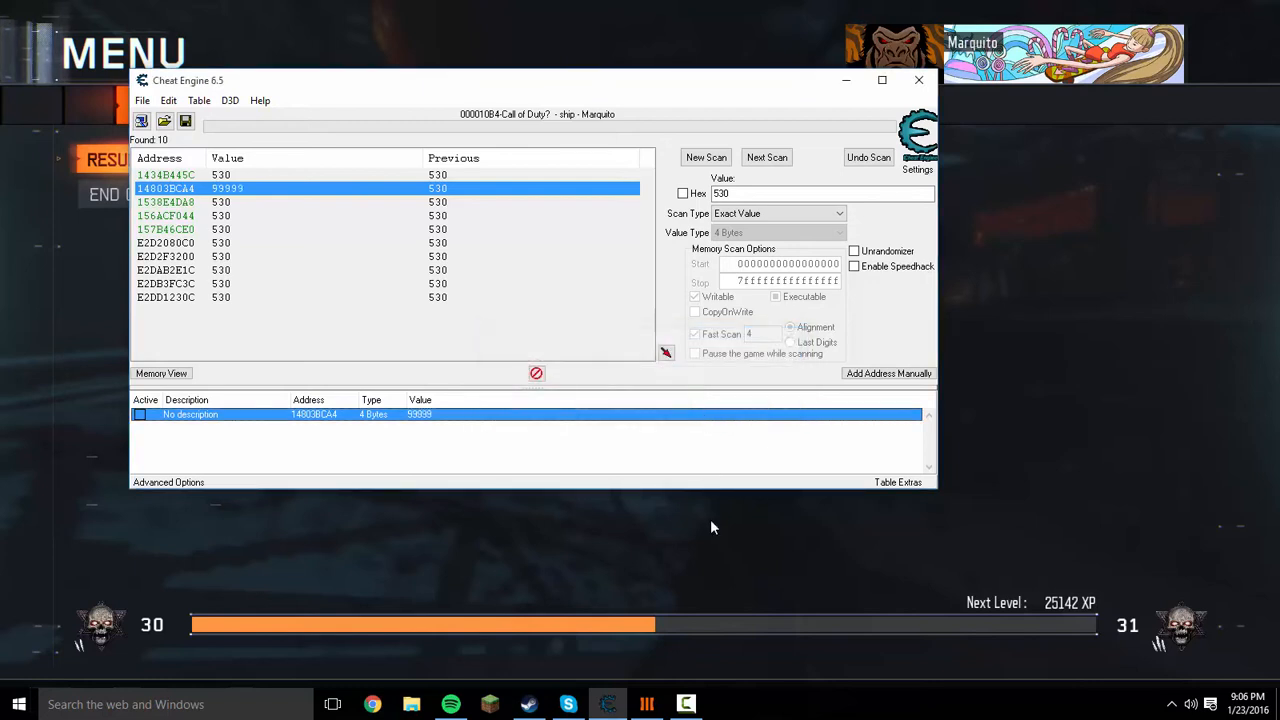